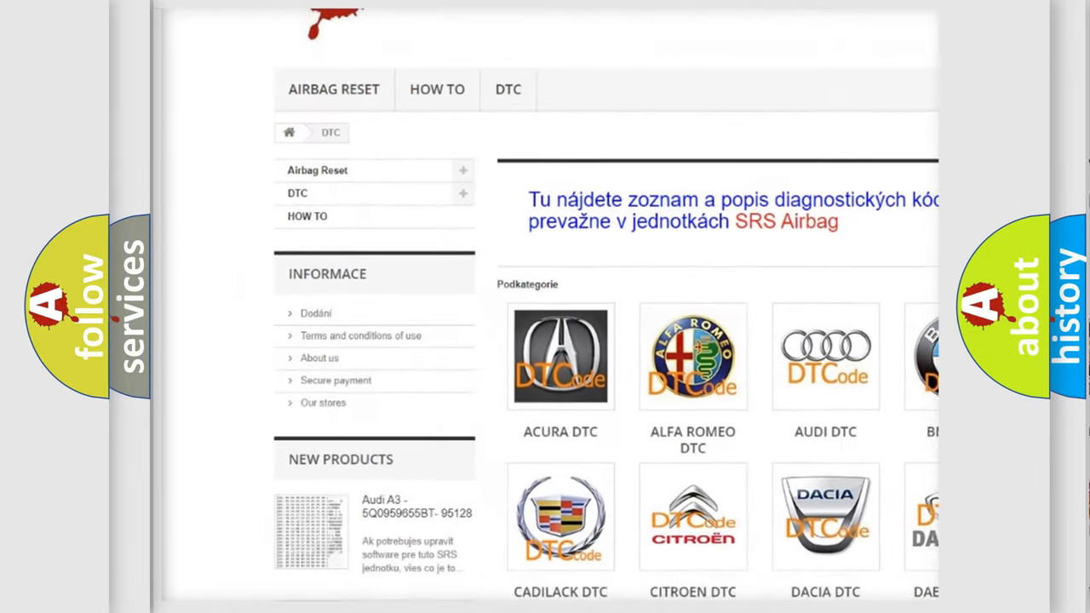
# Scroll down the airbagreset.sk DTC page past the manufacturer logos to the B-series code list
pyautogui.scroll(-3)
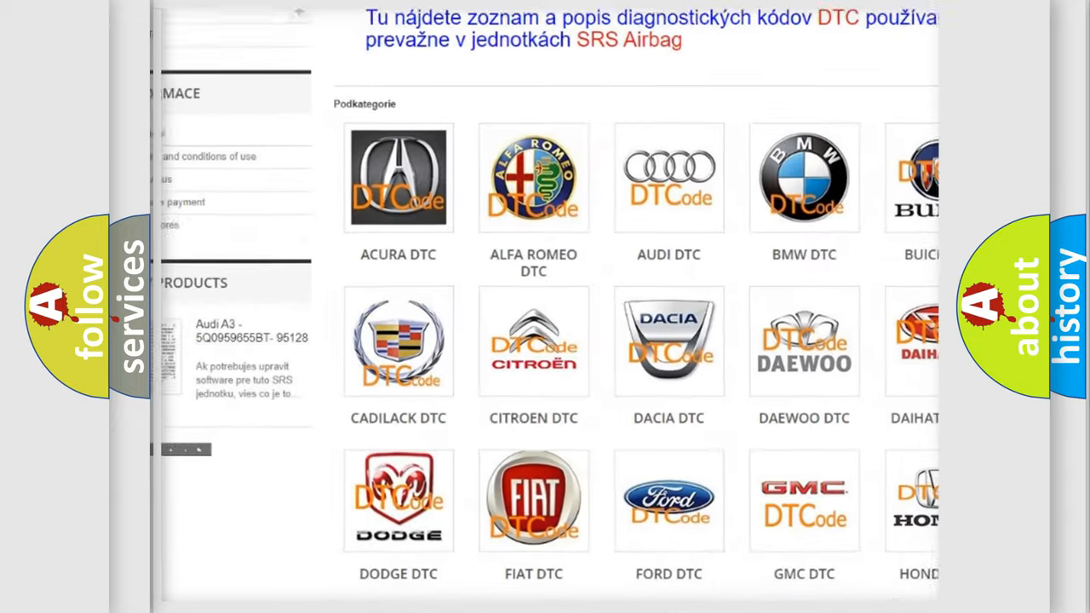
pyautogui.scroll(-3)
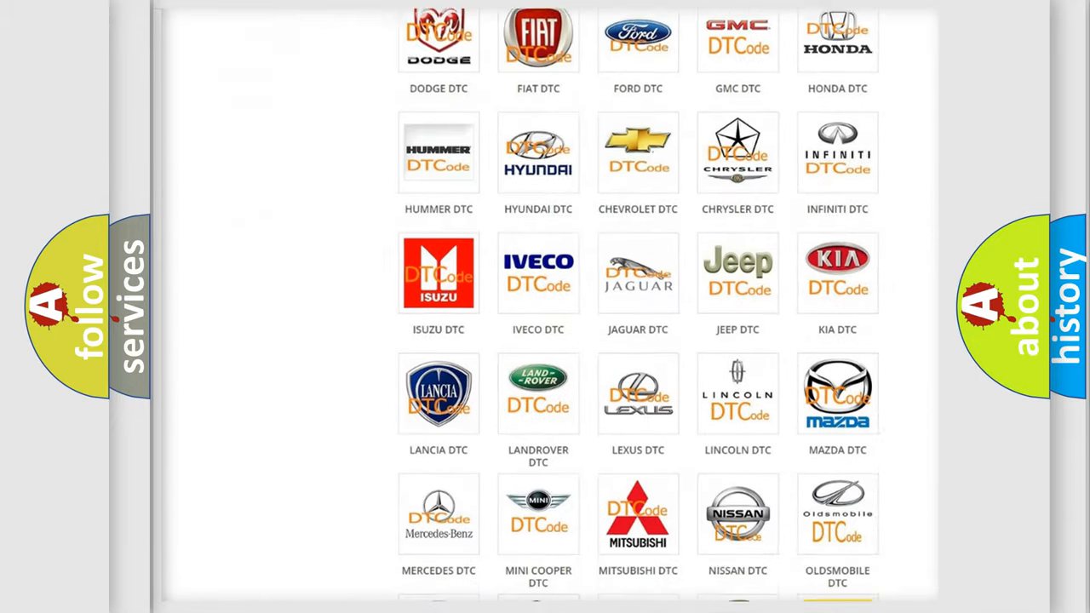
pyautogui.scroll(-3)
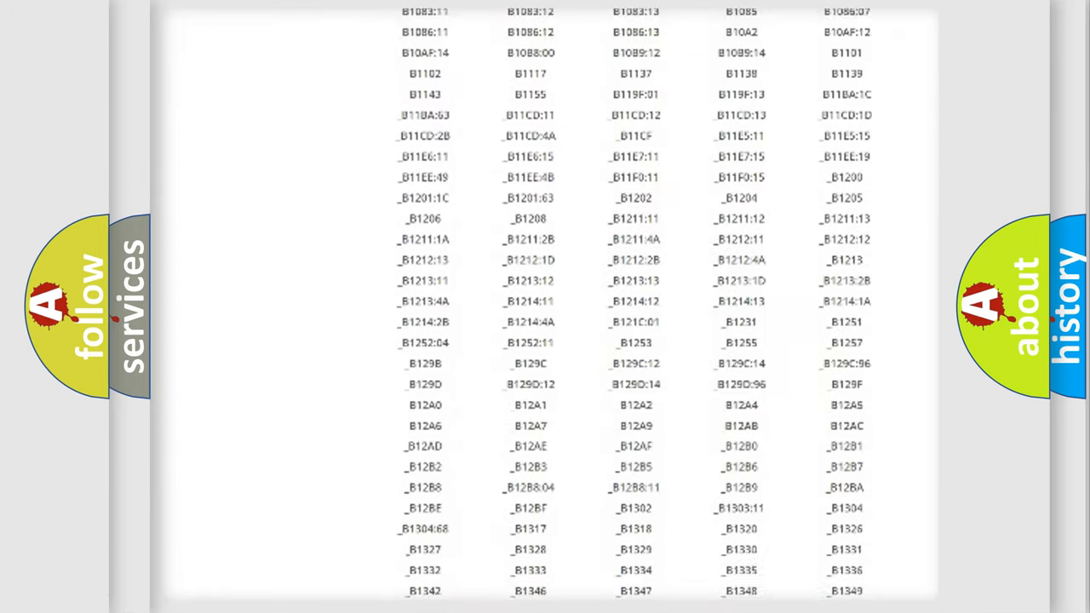
pyautogui.scroll(-3)
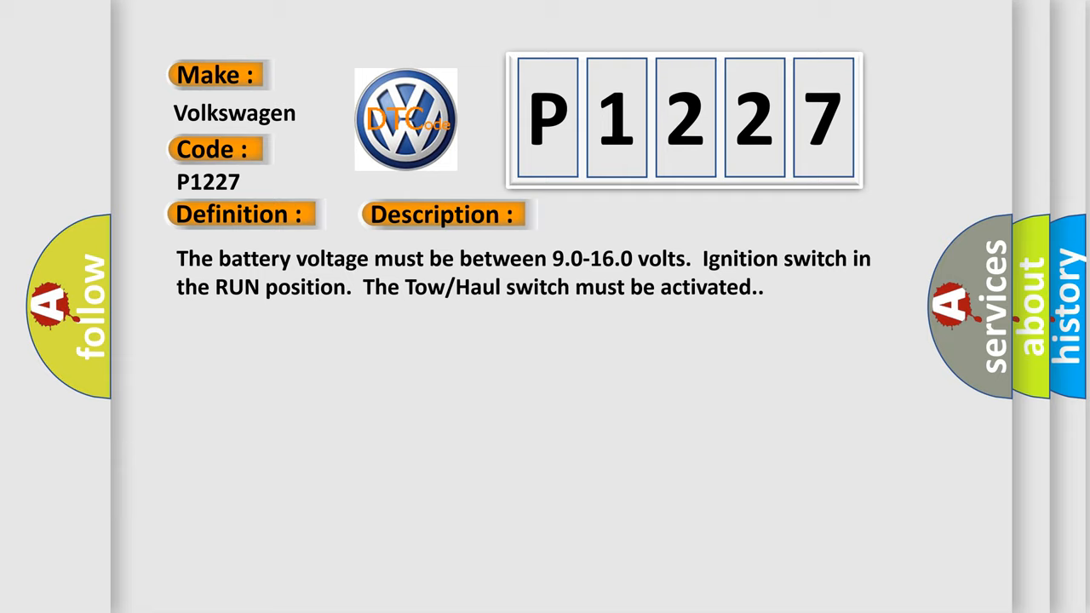
# Advance the P1227 slide from its Description to the Cause: inspect for loose or poor connections
pyautogui.click(623, 215)
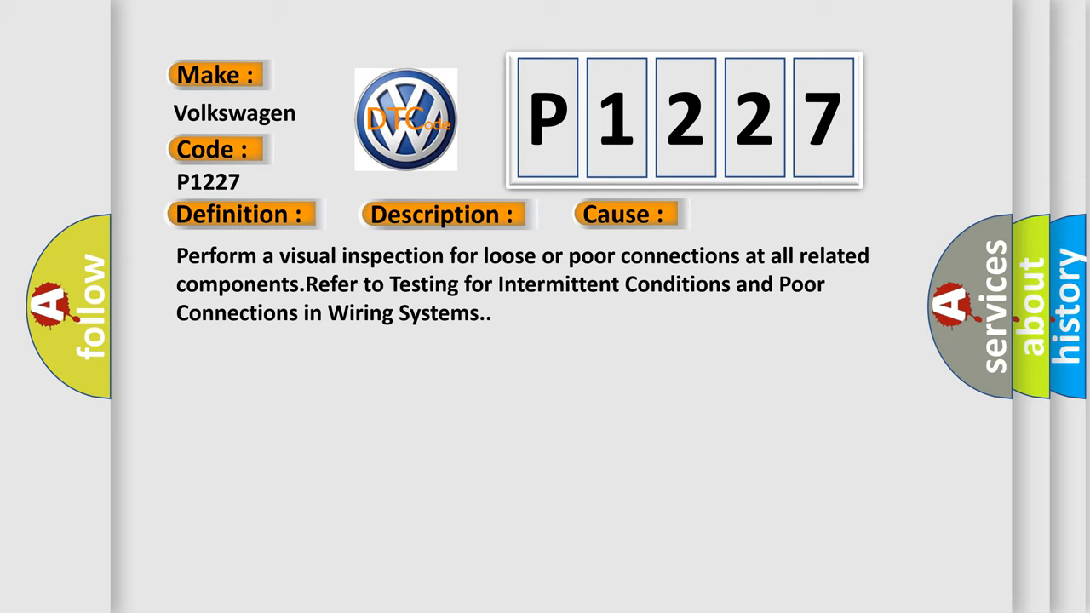